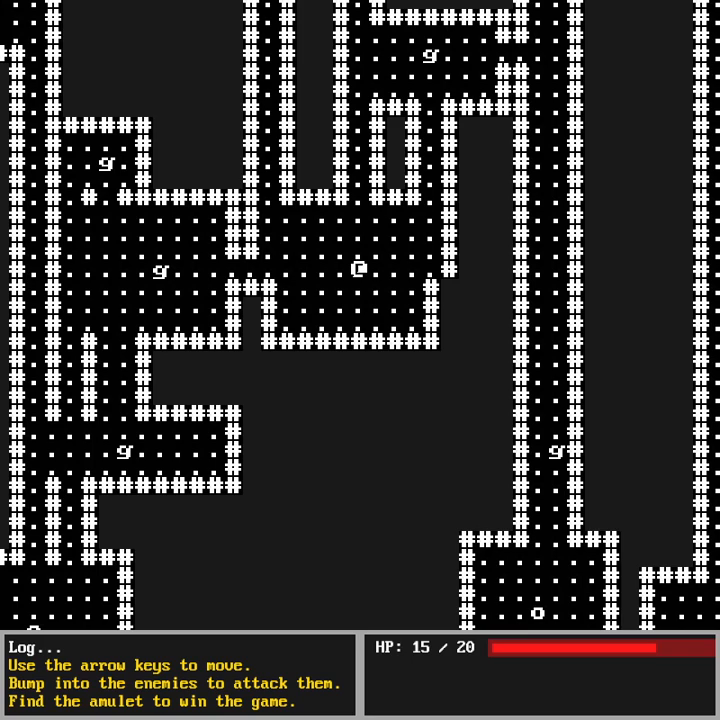
pyautogui.moveTo(290, 380)
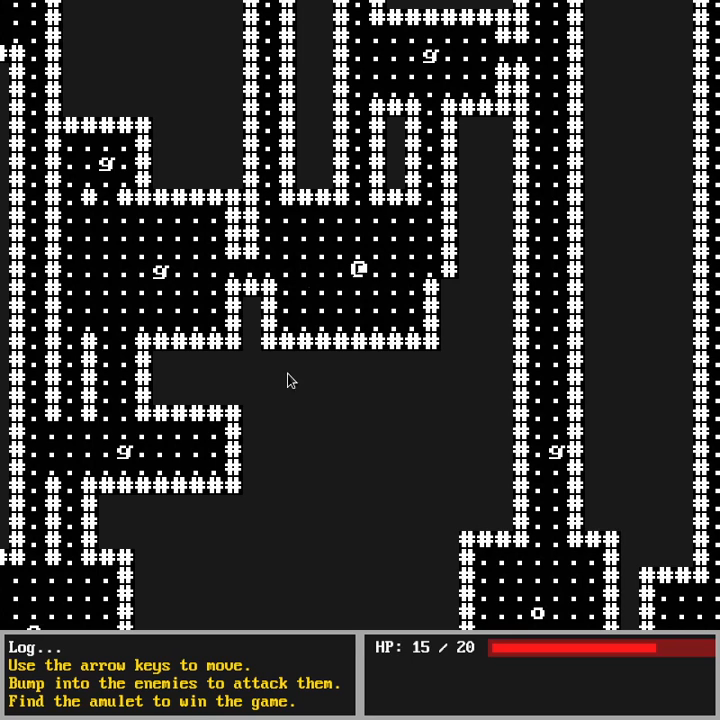
pyautogui.moveTo(384, 492)
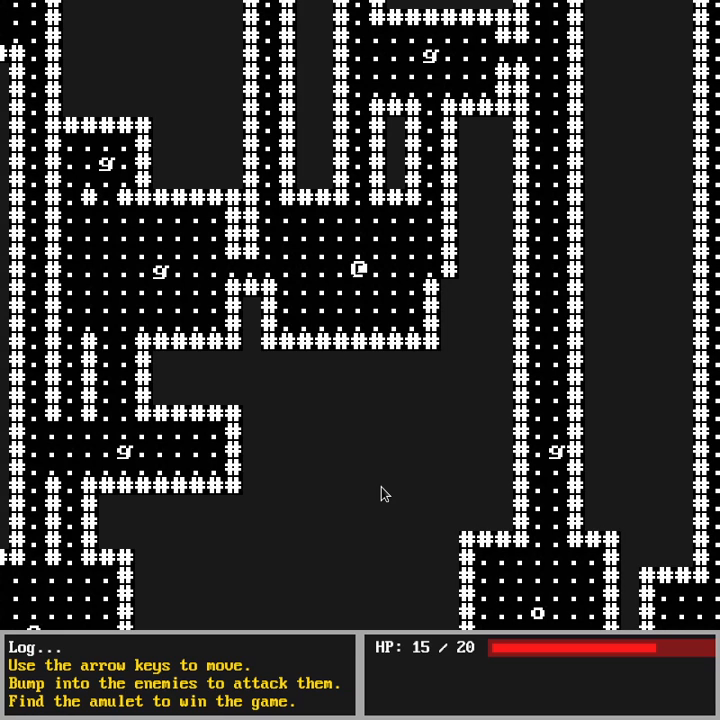
pyautogui.moveTo(260, 390)
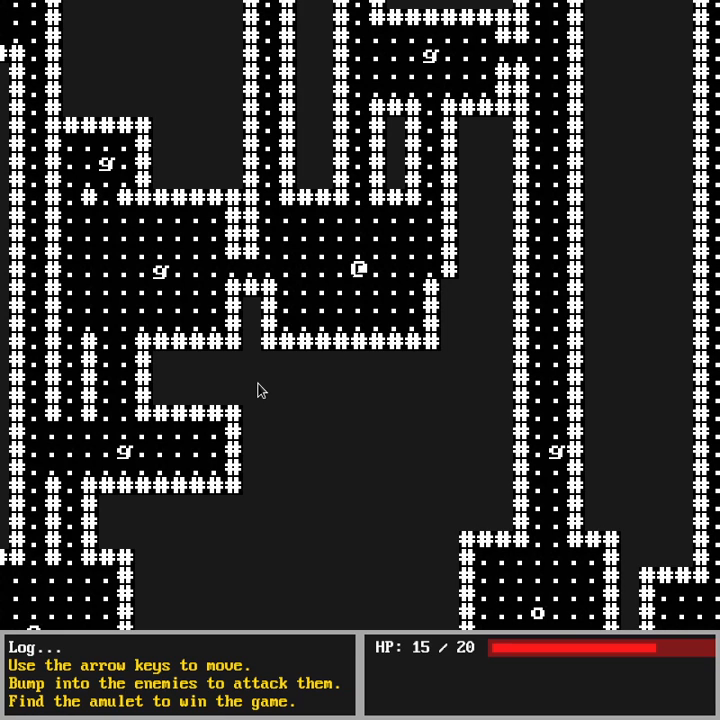
pyautogui.moveTo(404, 474)
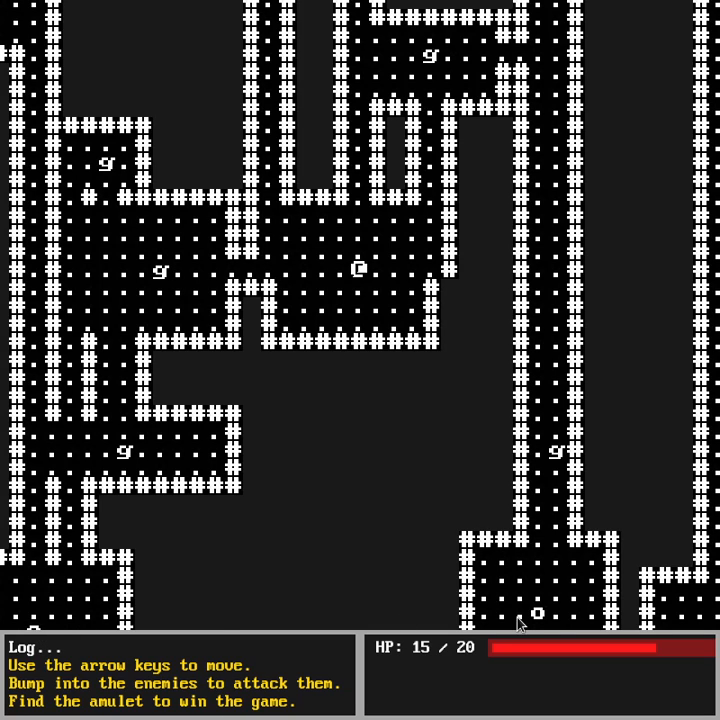
pyautogui.moveTo(528, 618)
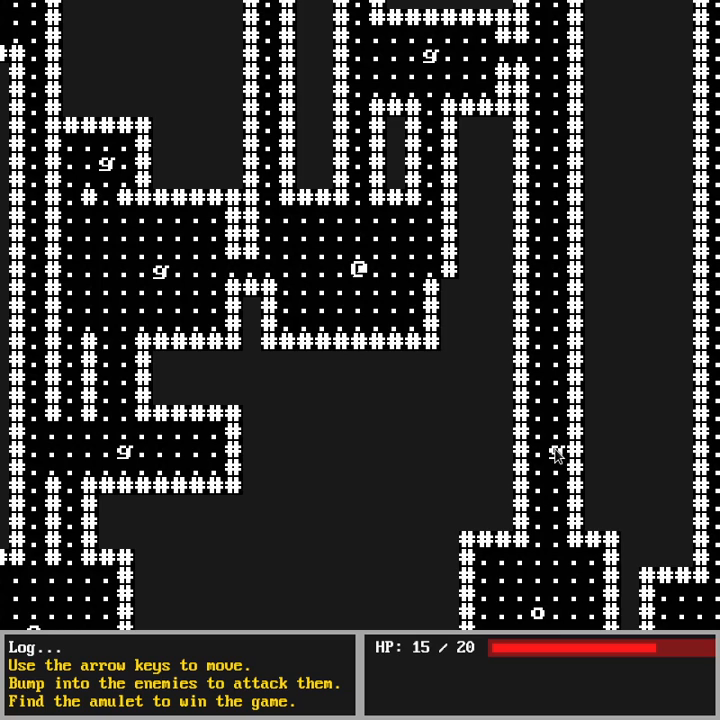
pyautogui.moveTo(540, 616)
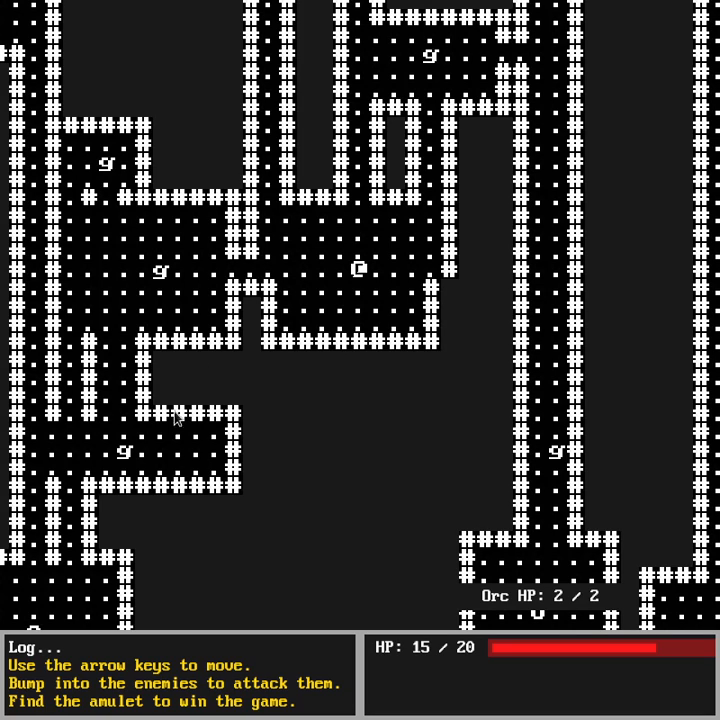
pyautogui.moveTo(322, 644)
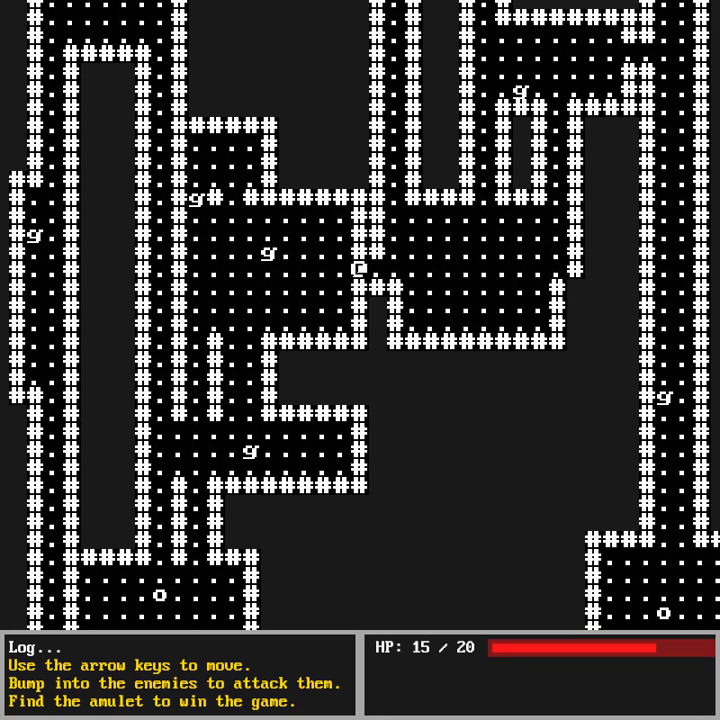
# Move the @ player seven steps north up the narrow corridor, bumping enemies and dropping HP to 13/20
pyautogui.press('Up')
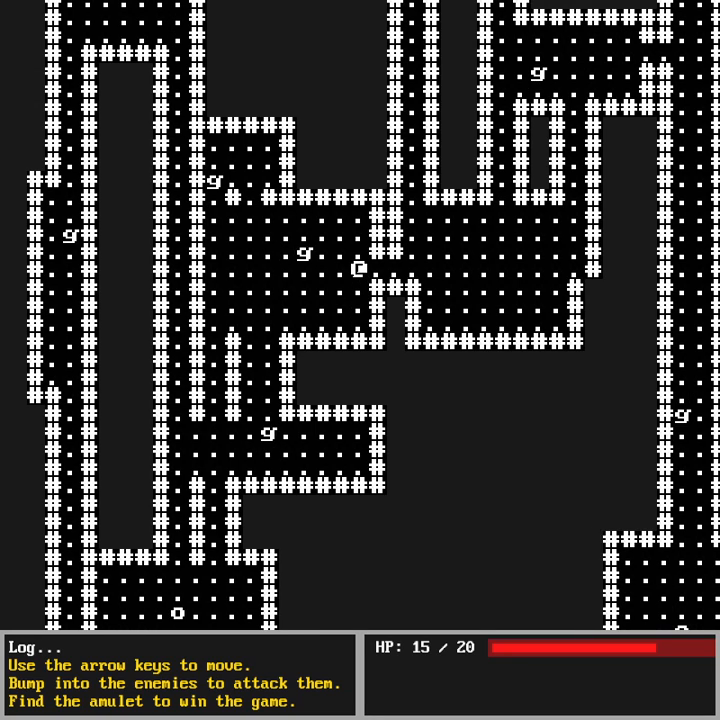
pyautogui.press('Up')
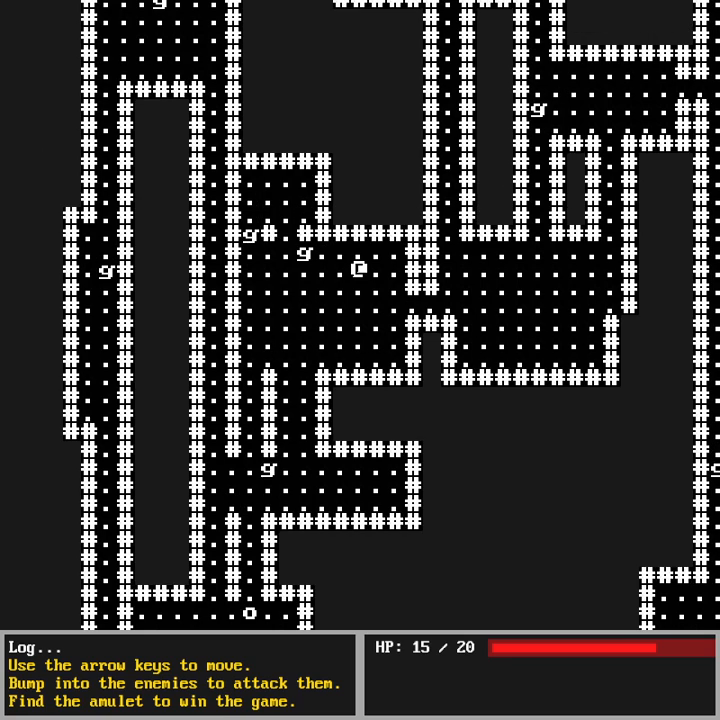
pyautogui.press('Up')
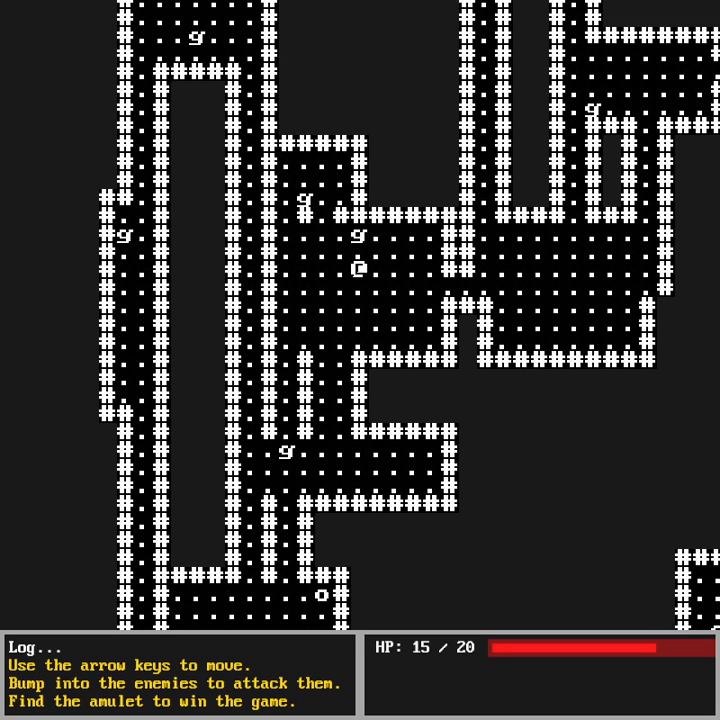
pyautogui.press('Up')
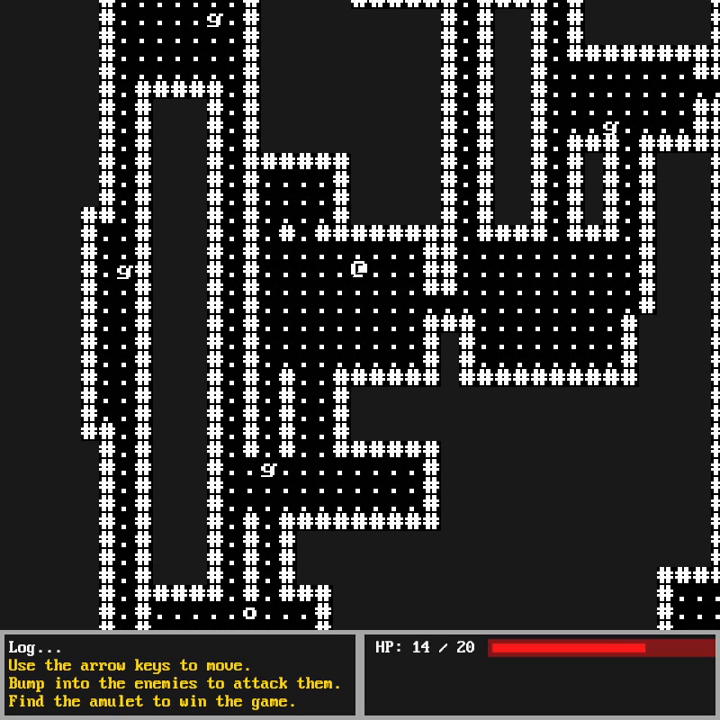
pyautogui.press('Up')
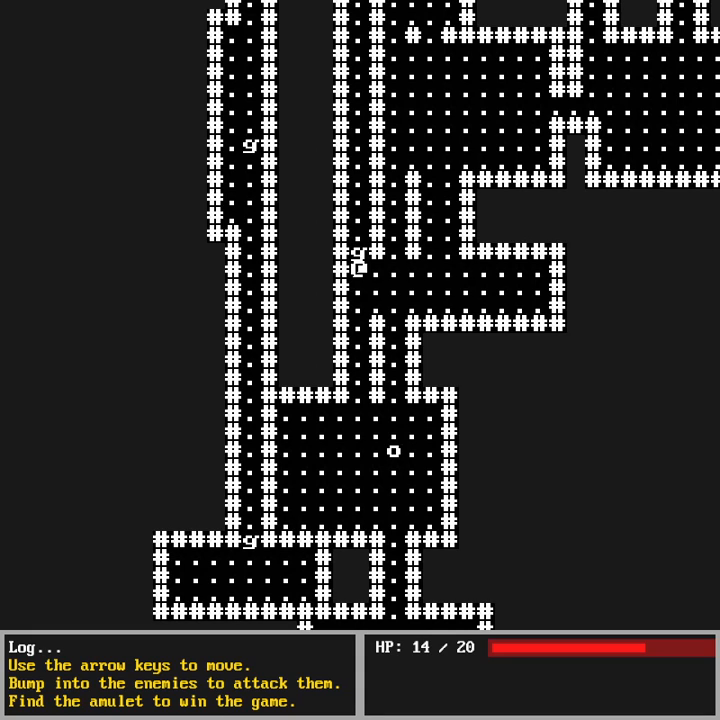
pyautogui.moveTo(576, 390)
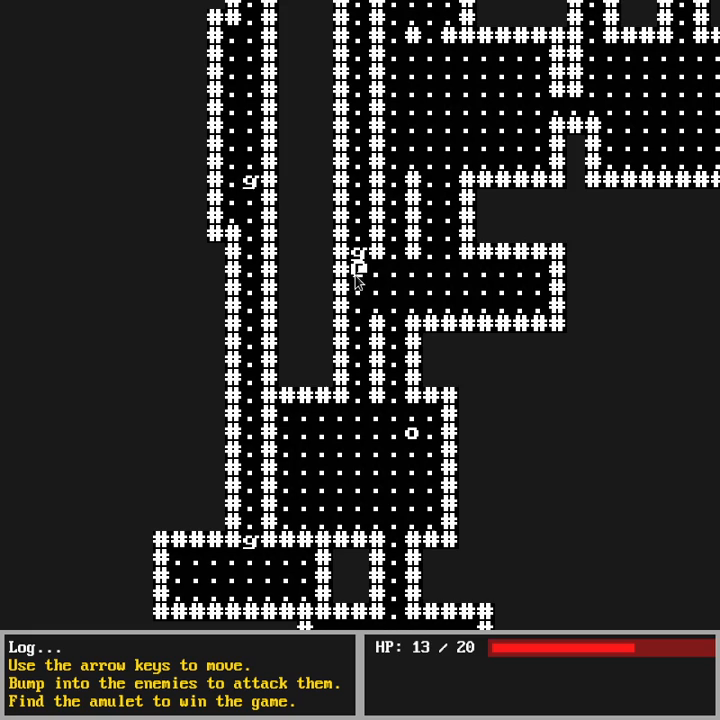
pyautogui.moveTo(688, 280)
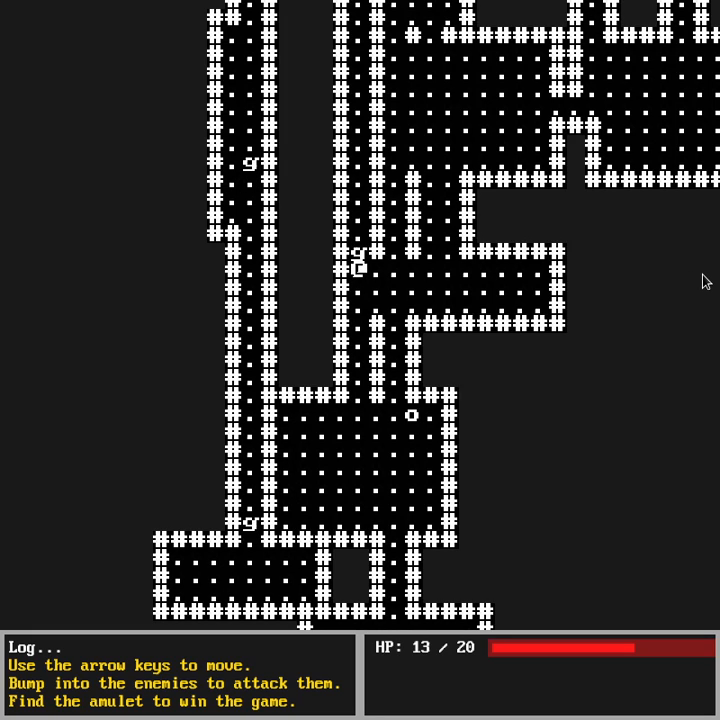
pyautogui.press('Up')
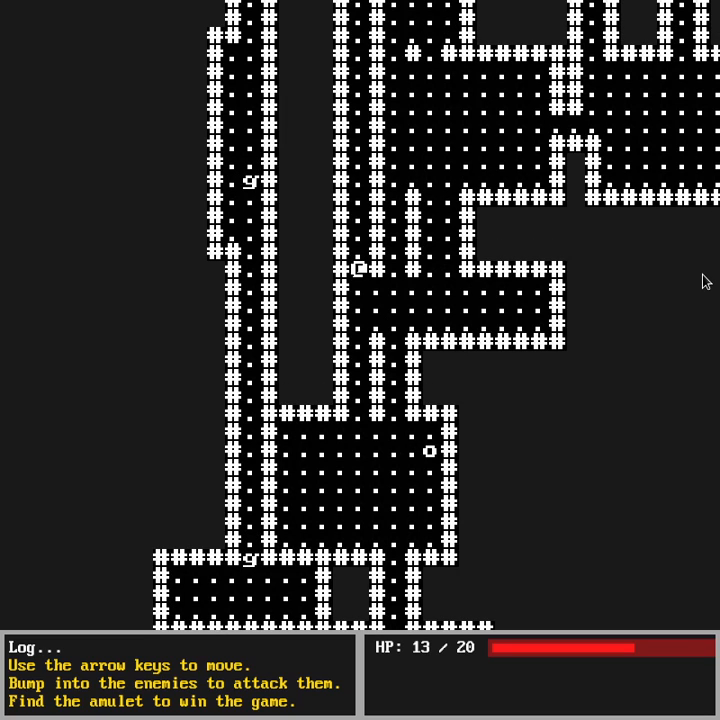
pyautogui.press('Up')
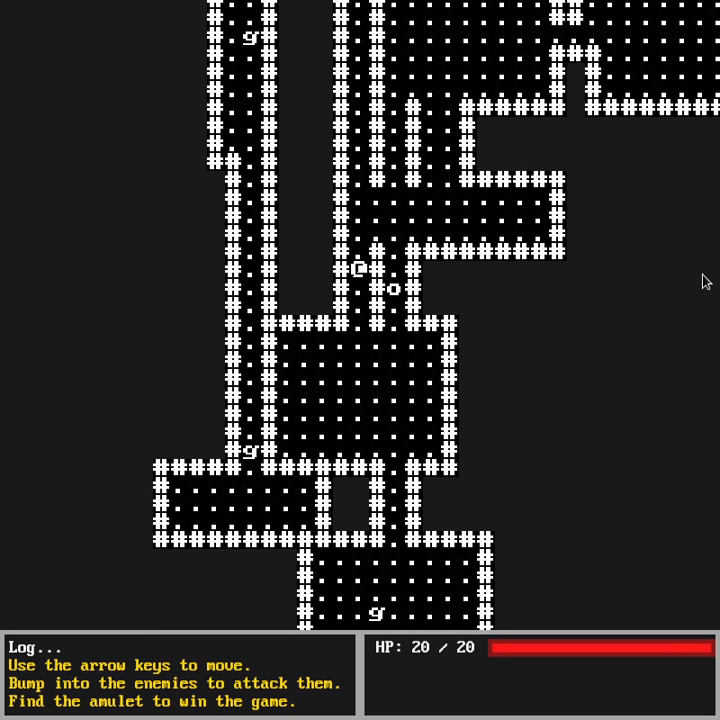
# Walk the @ player down into the small lower room
pyautogui.press('Down')
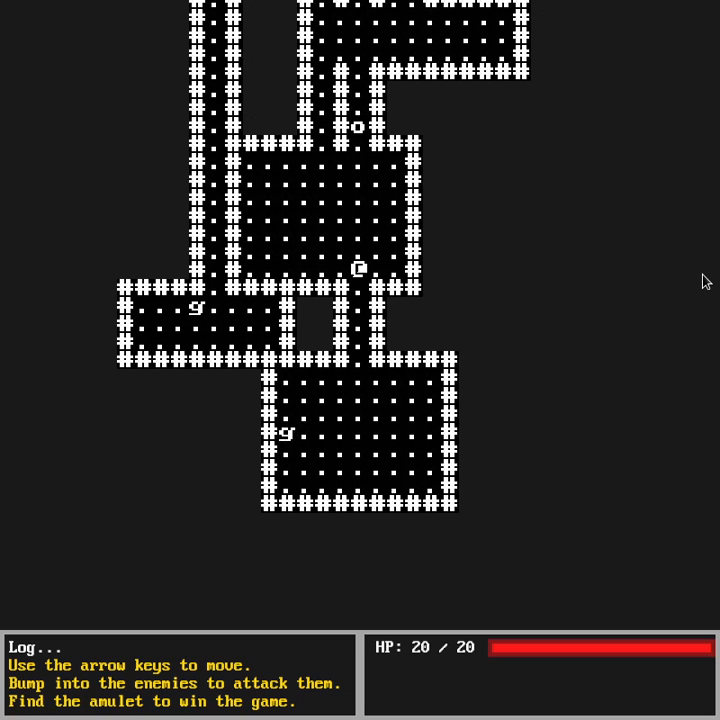
pyautogui.press('Down')
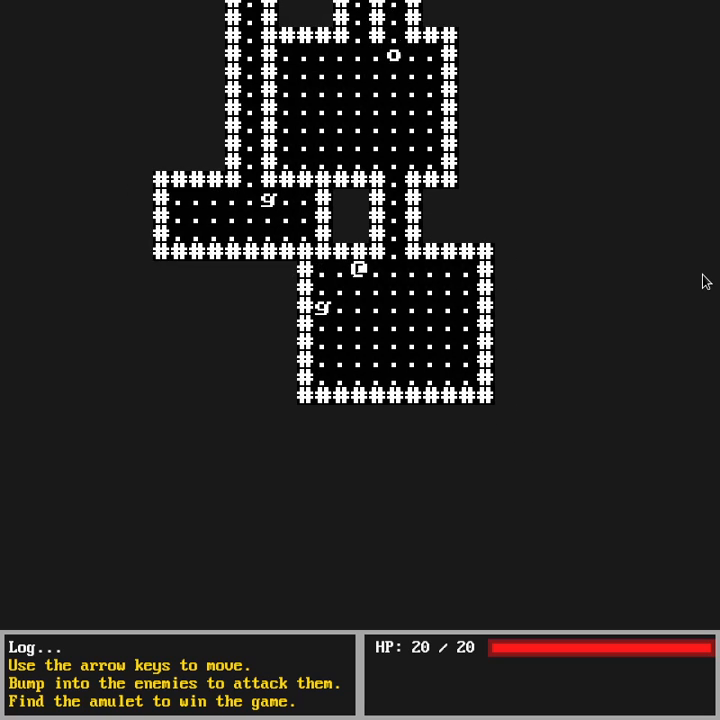
pyautogui.press('Up')
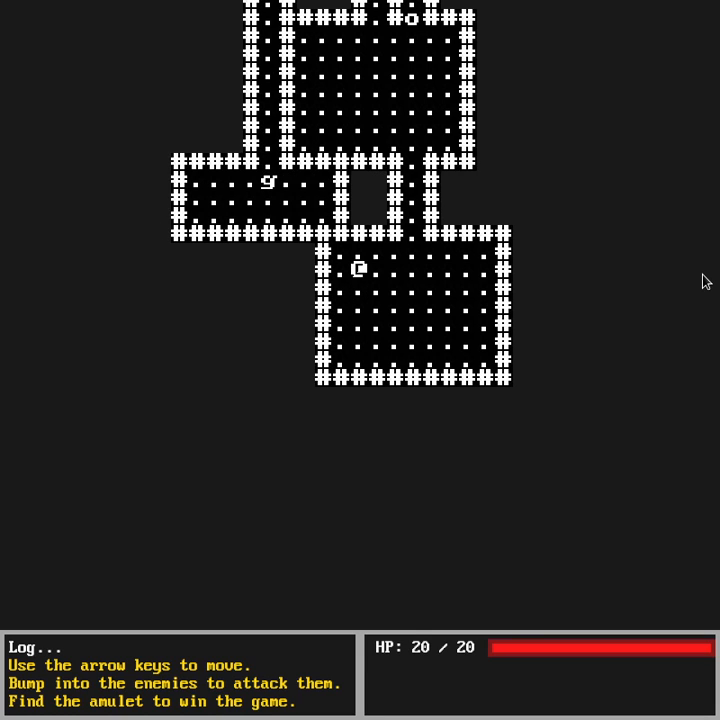
# Bring the @ player back up into the dotted middle chamber near the o enemy, HP still 20/20
pyautogui.press('Up')
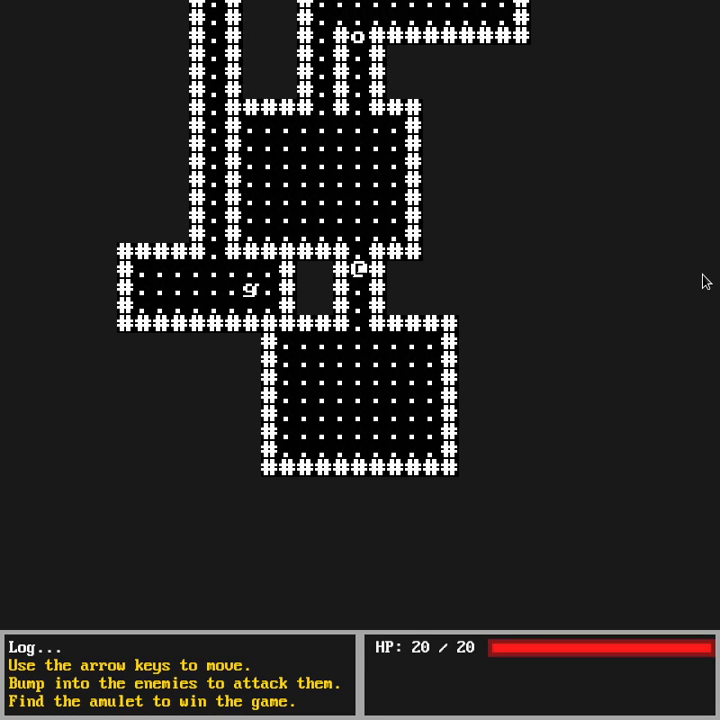
pyautogui.press('Up')
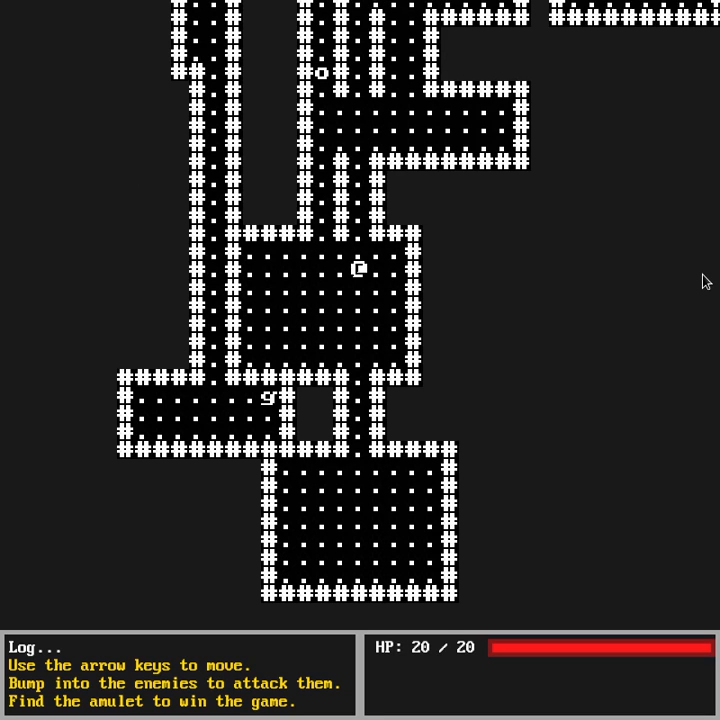
pyautogui.press('Up')
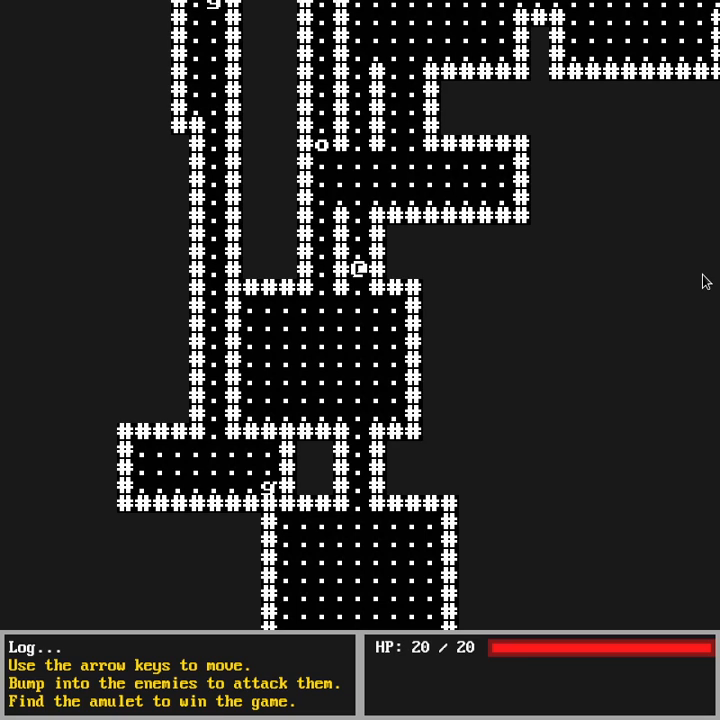
pyautogui.press('Up')
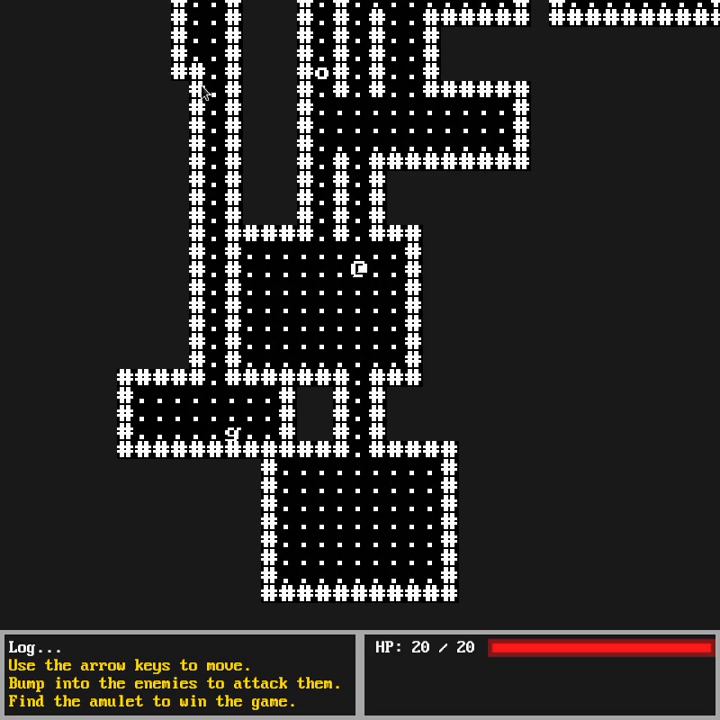
pyautogui.moveTo(472, 236)
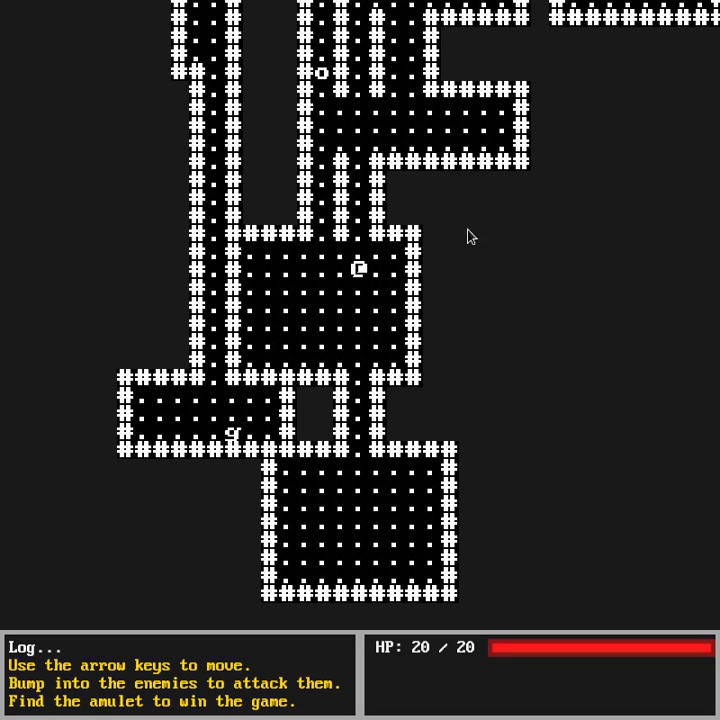
pyautogui.moveTo(360, 478)
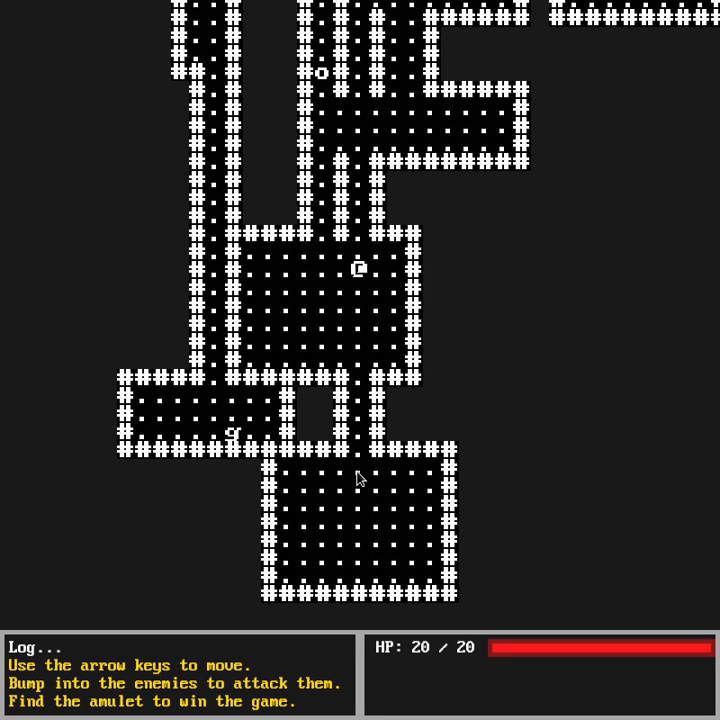
# Climb the @ player up the corridor into the wide open passage
pyautogui.press('Up')
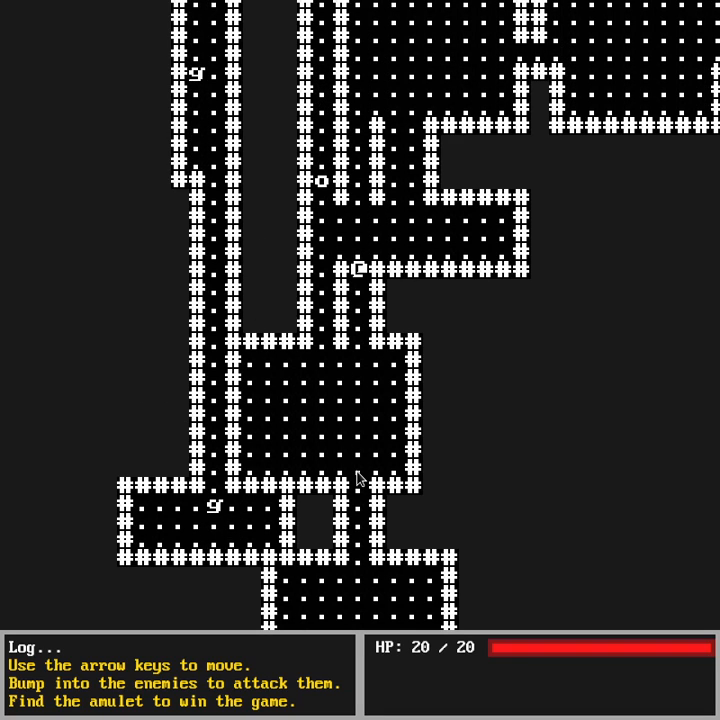
pyautogui.press('Up')
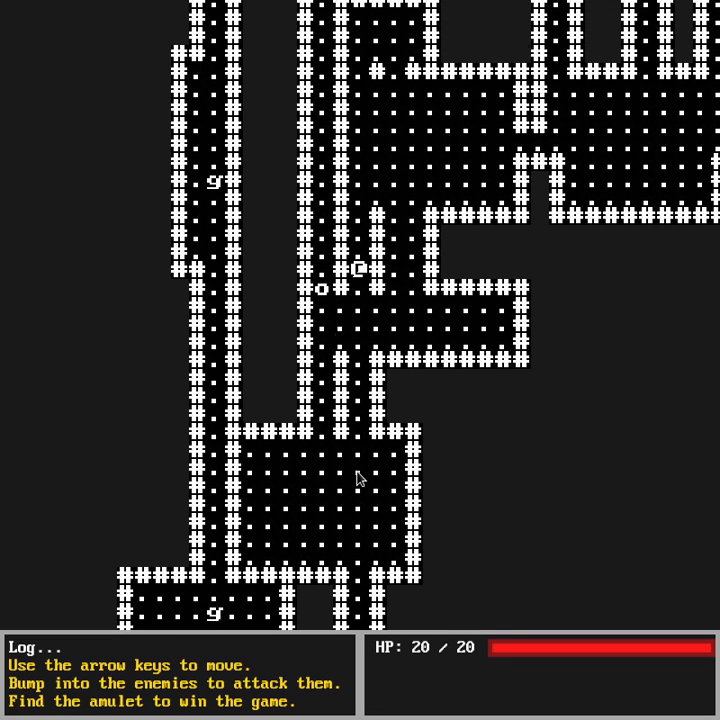
pyautogui.press('Up')
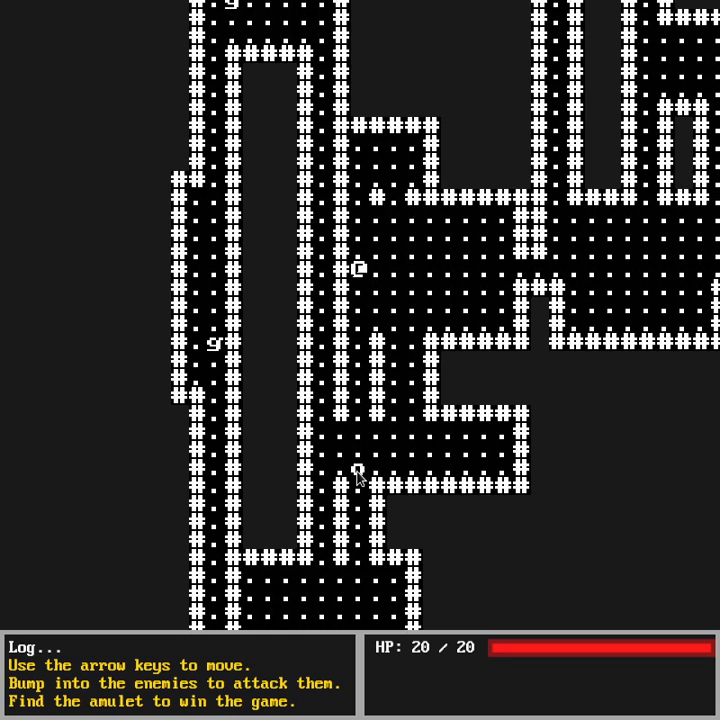
pyautogui.press('Up')
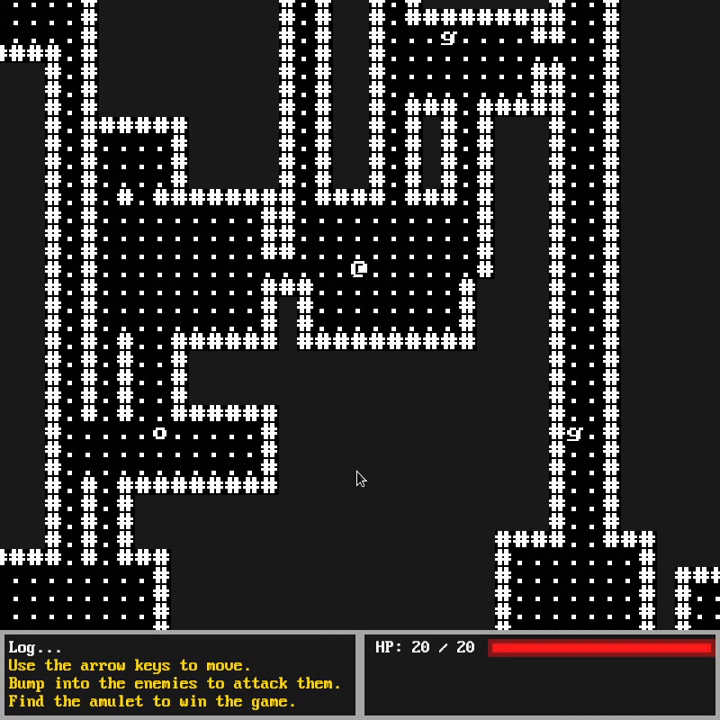
pyautogui.press('Up')
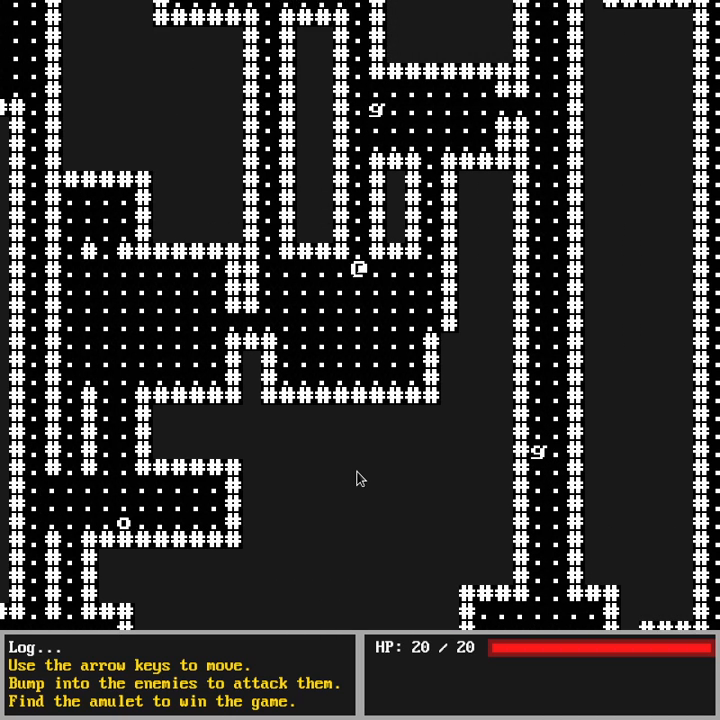
# Bump-attack the g enemy in the passage, leaving HP at 19/20
pyautogui.press('Up')
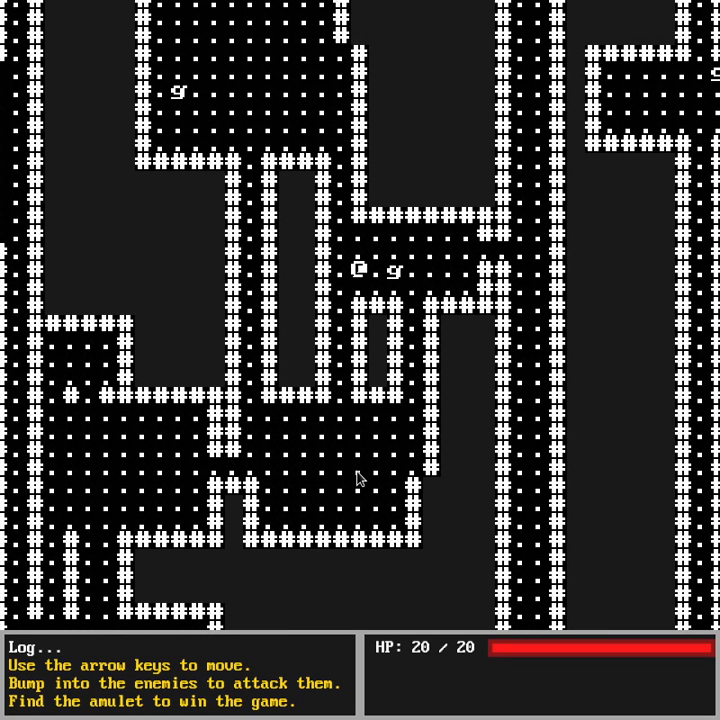
pyautogui.press('Up')
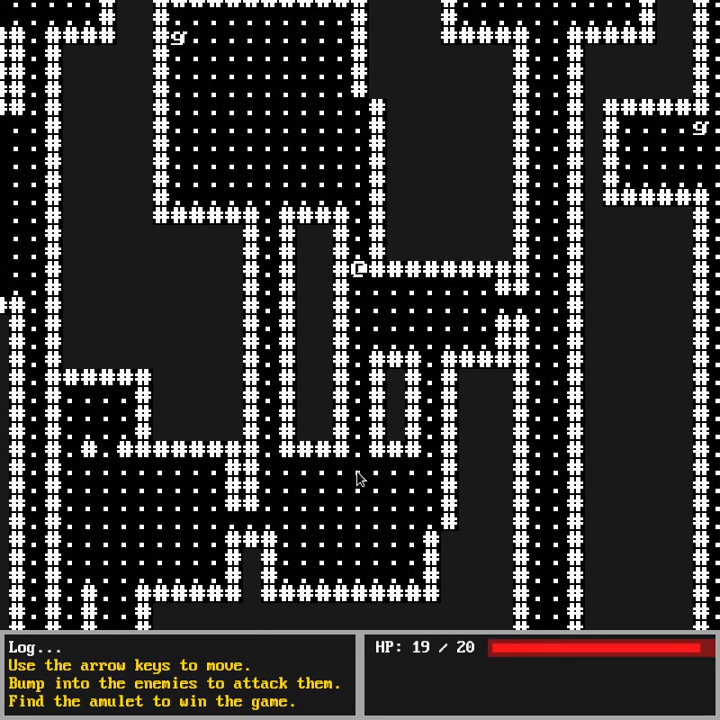
pyautogui.press('Up')
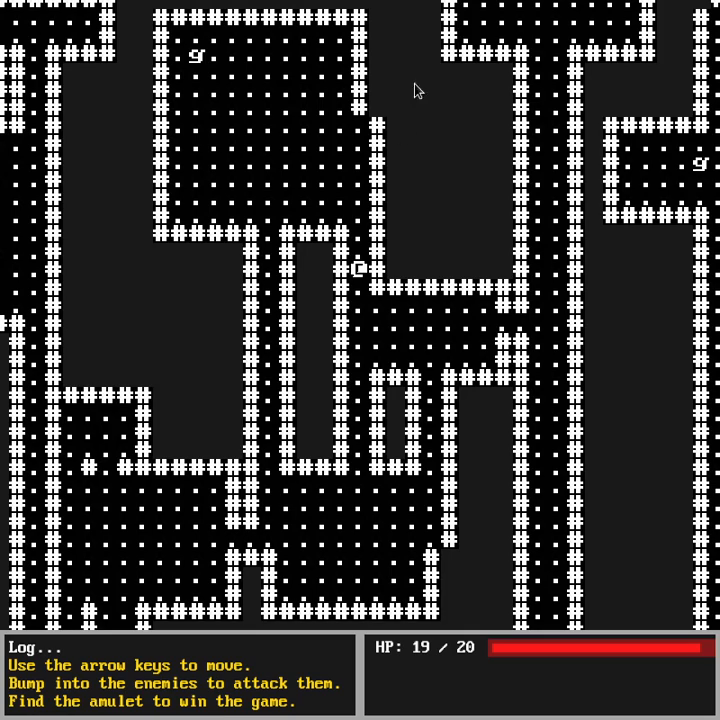